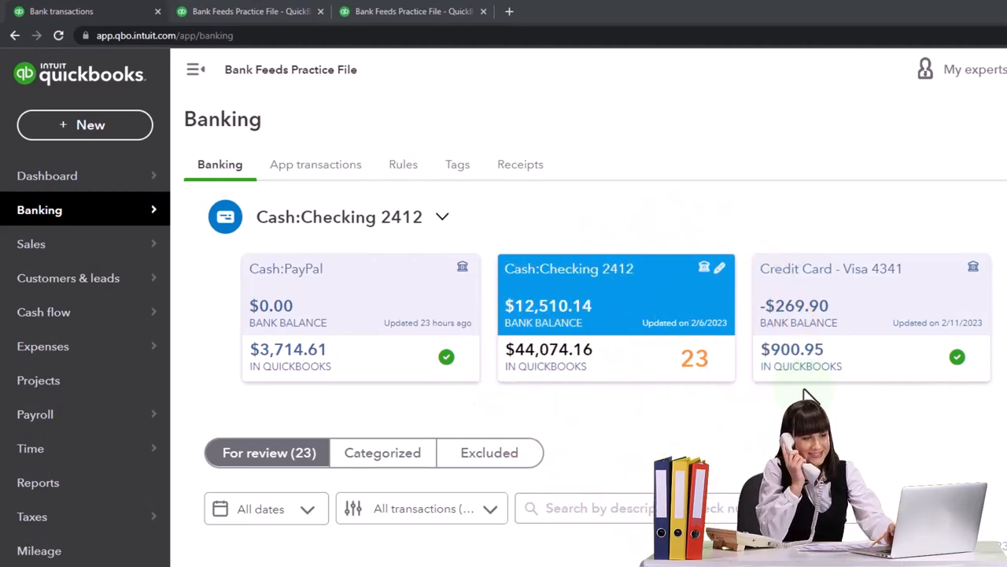
Step: Sort the Checking 2412 review list by bank detail ascending and collapse the sidebar
scroll("down", 3)
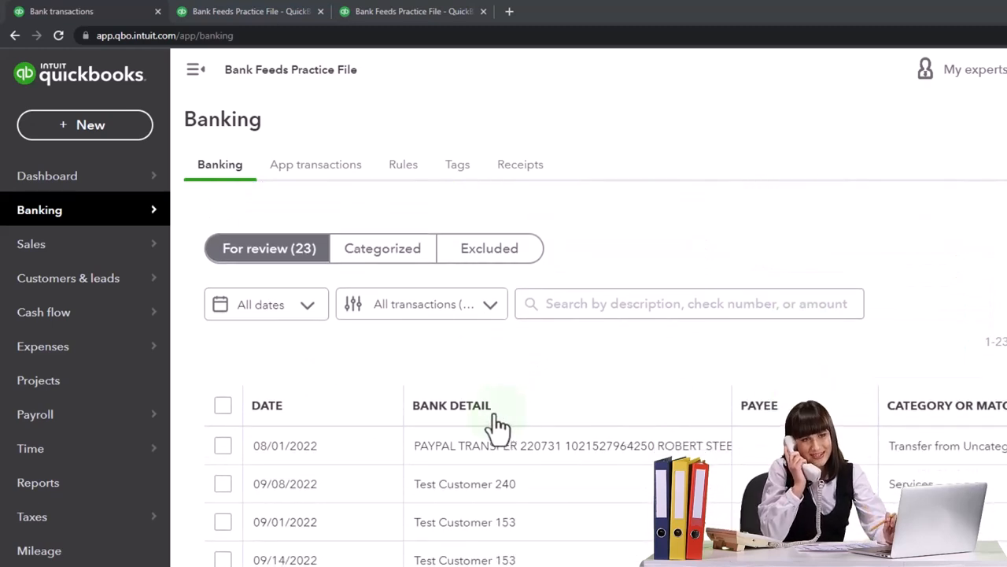
left_click(452, 405)
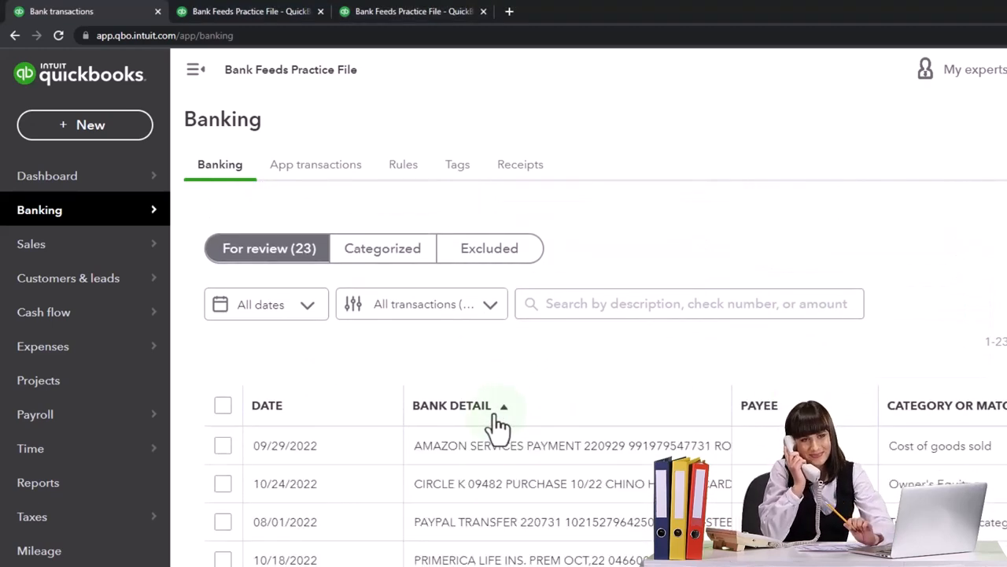
left_click(460, 405)
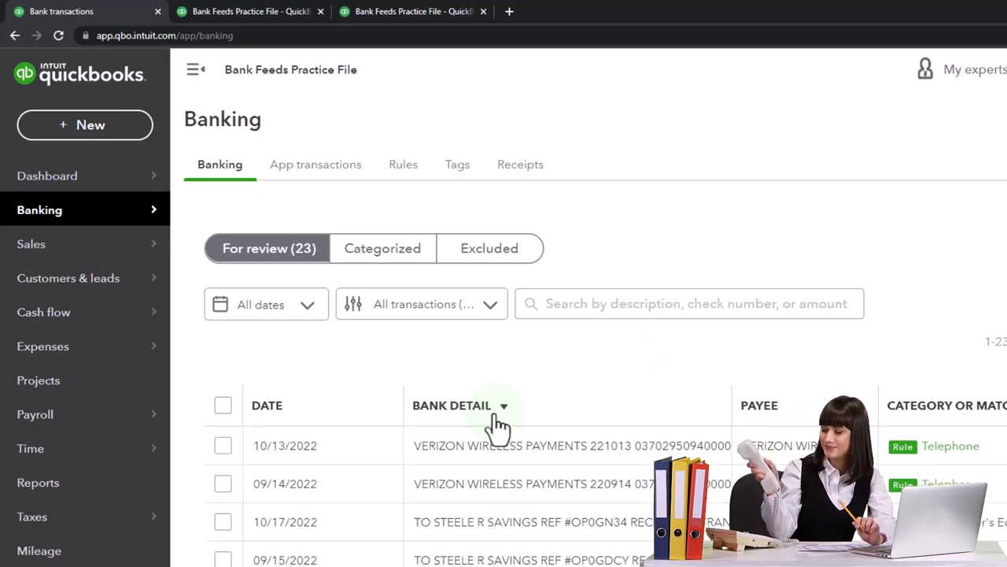
left_click(451, 405)
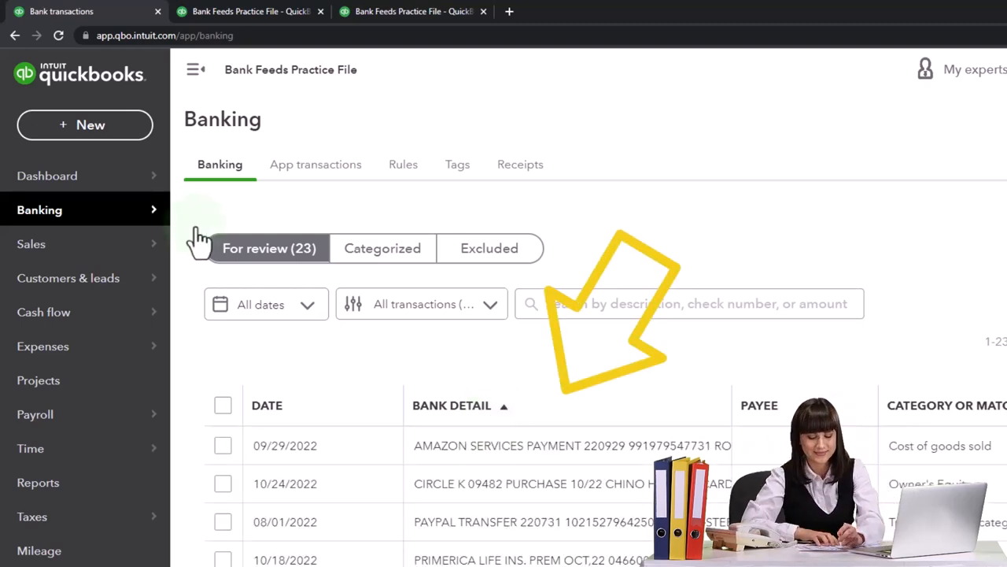
left_click(194, 69)
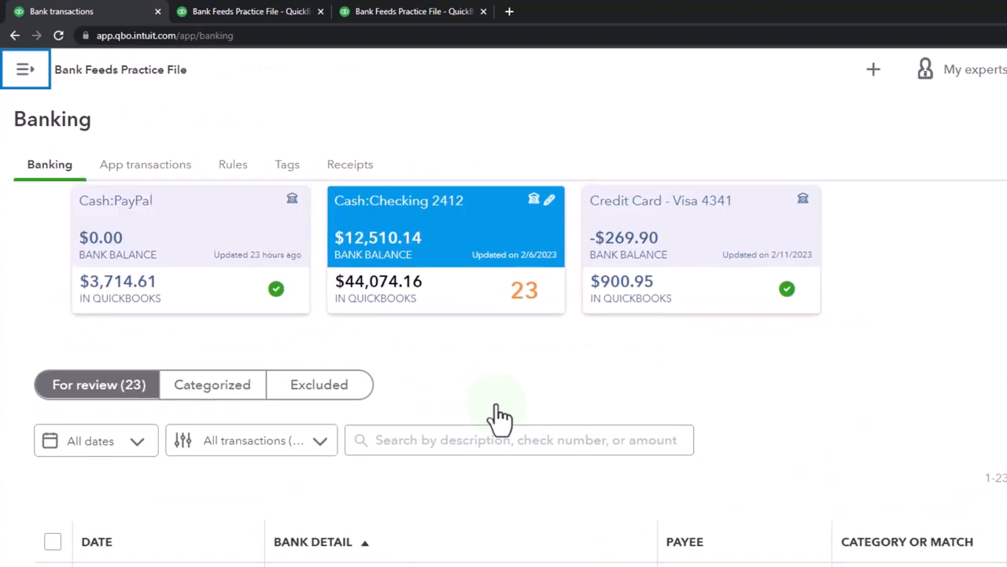
mouse_move(464, 295)
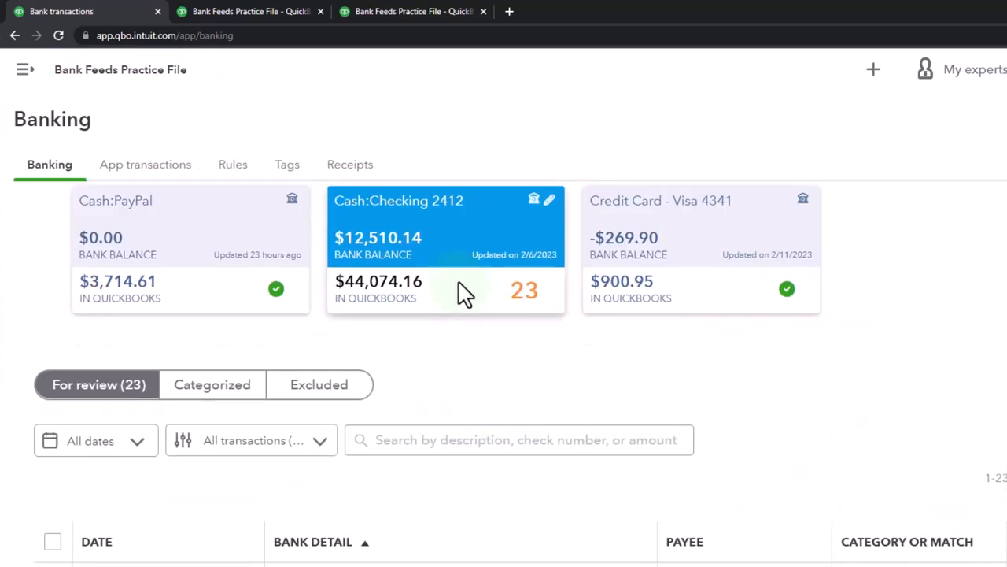
Step: Scroll down the review table past the Test Customer deposits to the Verizon Wireless payments
scroll("down", 3)
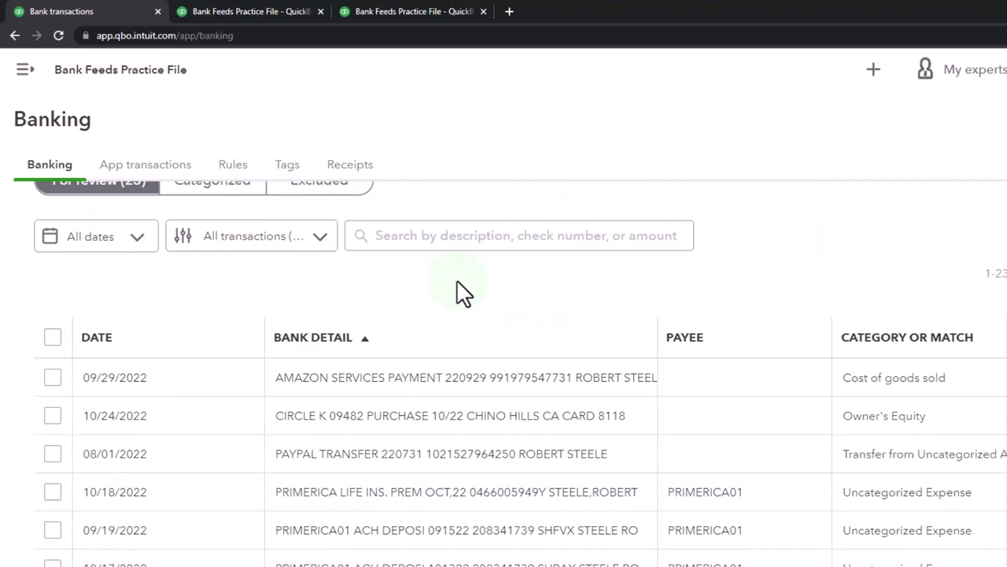
scroll("down", 3)
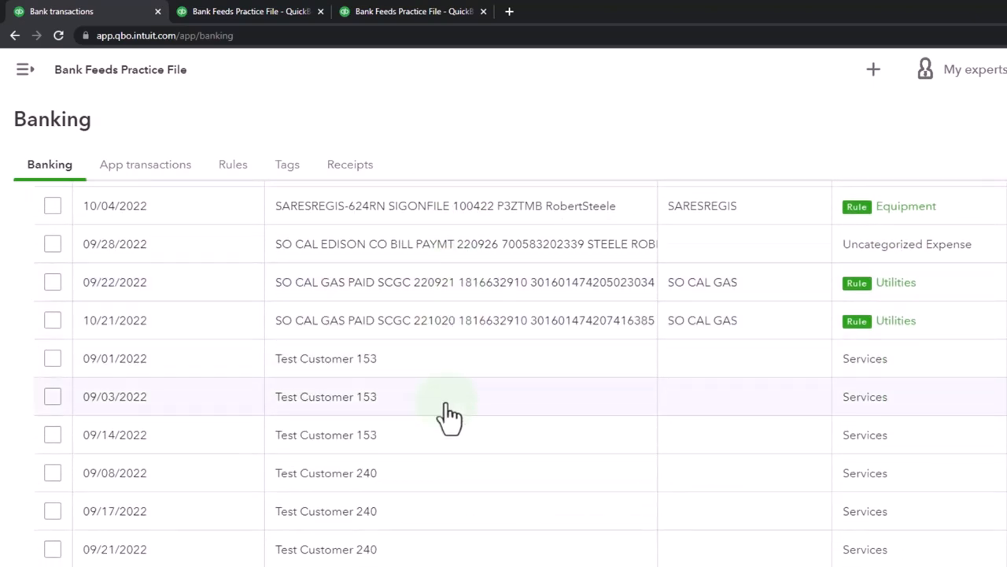
scroll("down", 3)
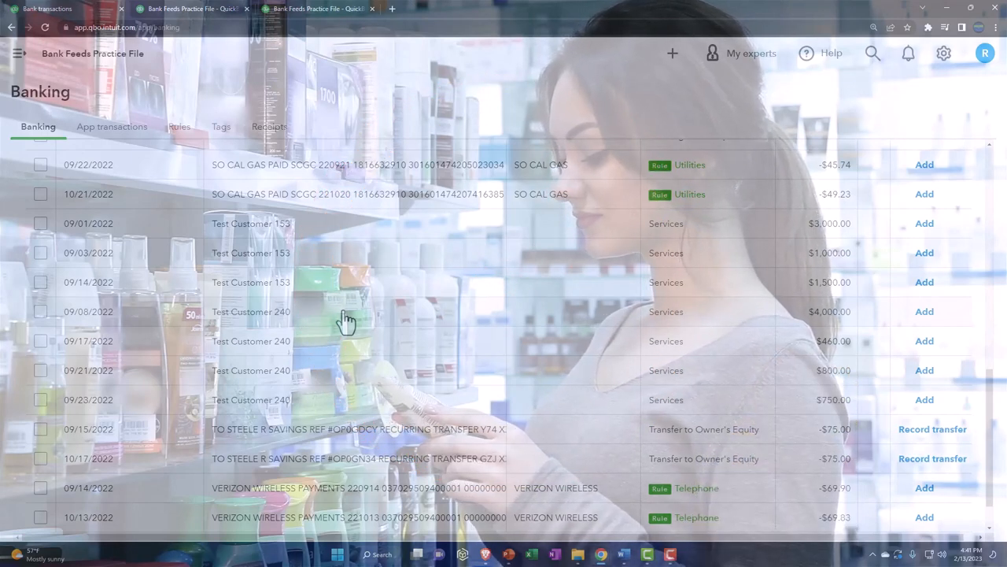
scroll("up", 3)
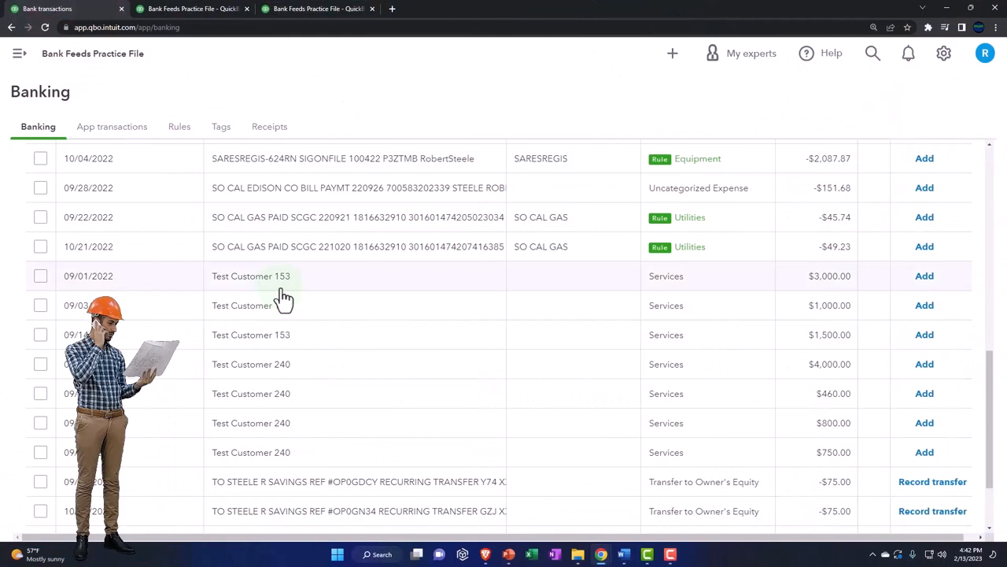
mouse_move(429, 274)
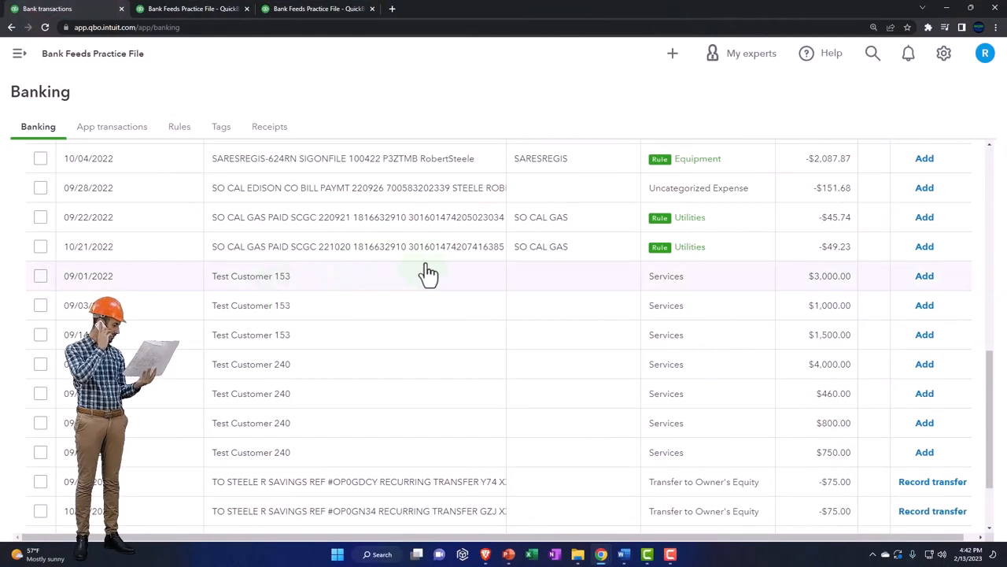
mouse_move(285, 293)
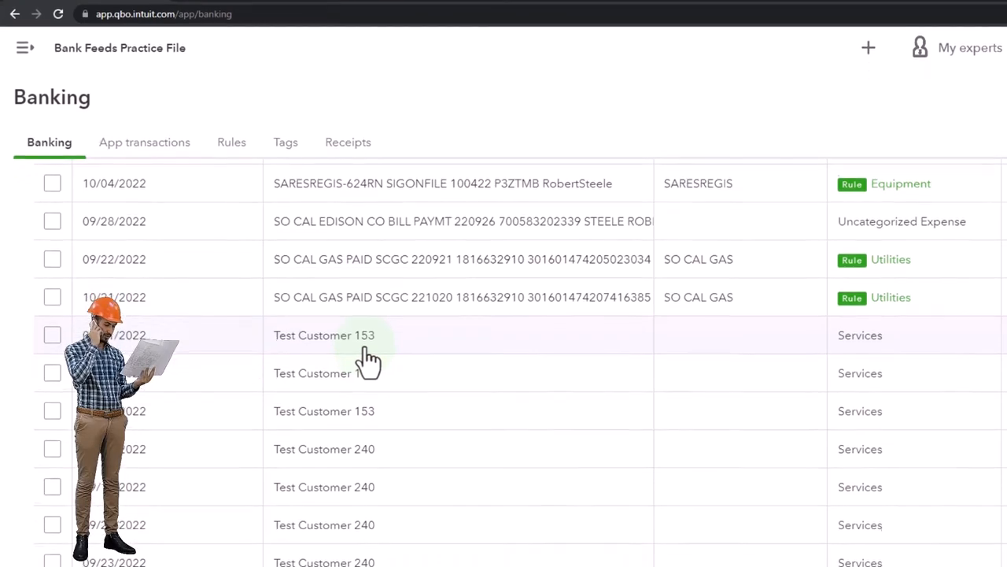
scroll("down", 3)
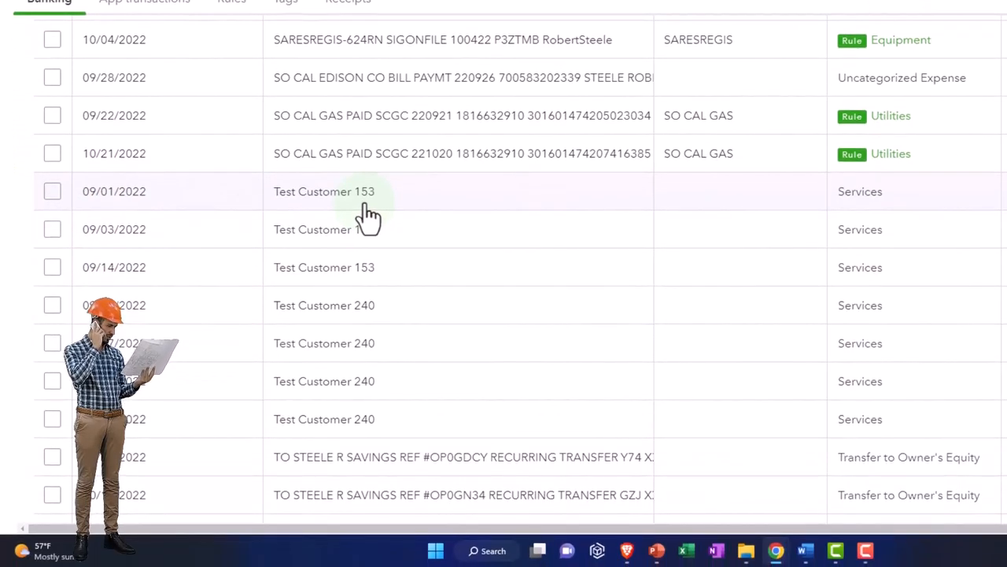
mouse_move(569, 282)
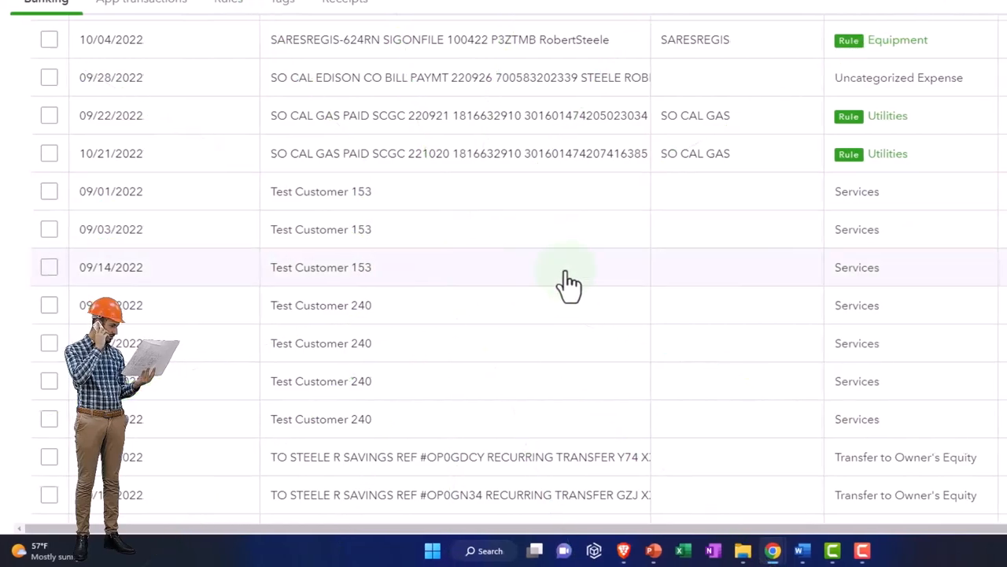
Step: Open the review table's gear settings showing the transaction-detail options
scroll("up", 3)
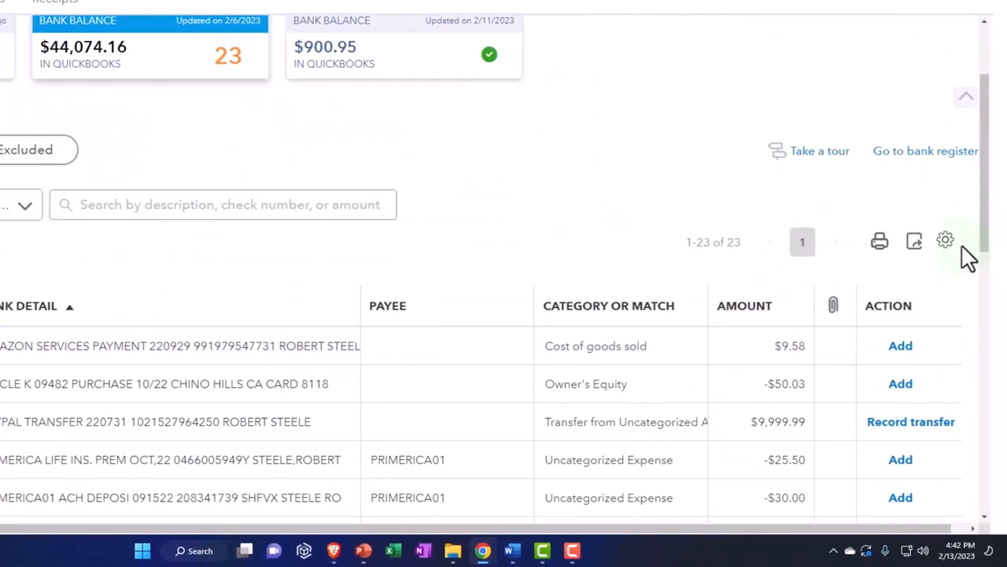
left_click(946, 241)
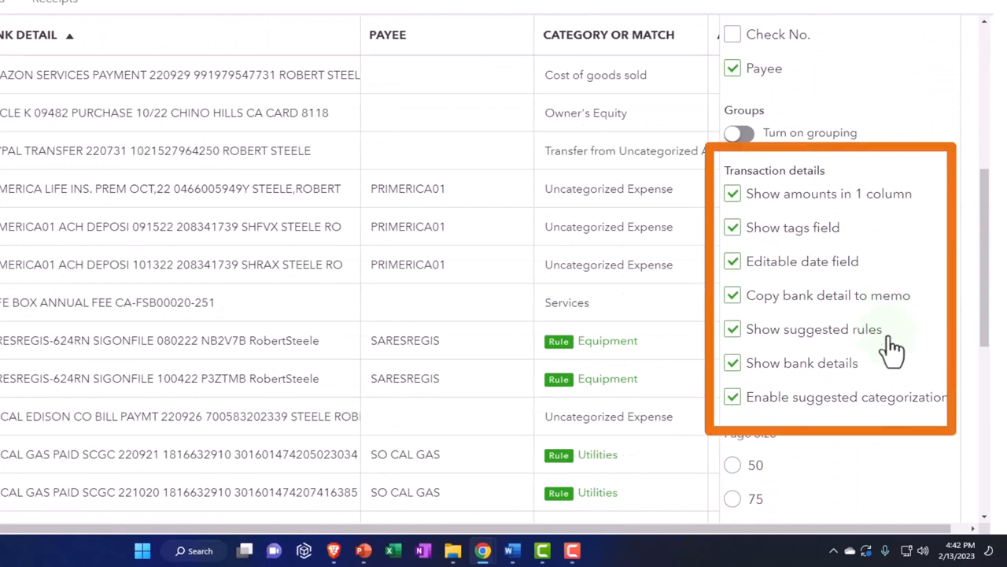
mouse_move(826, 330)
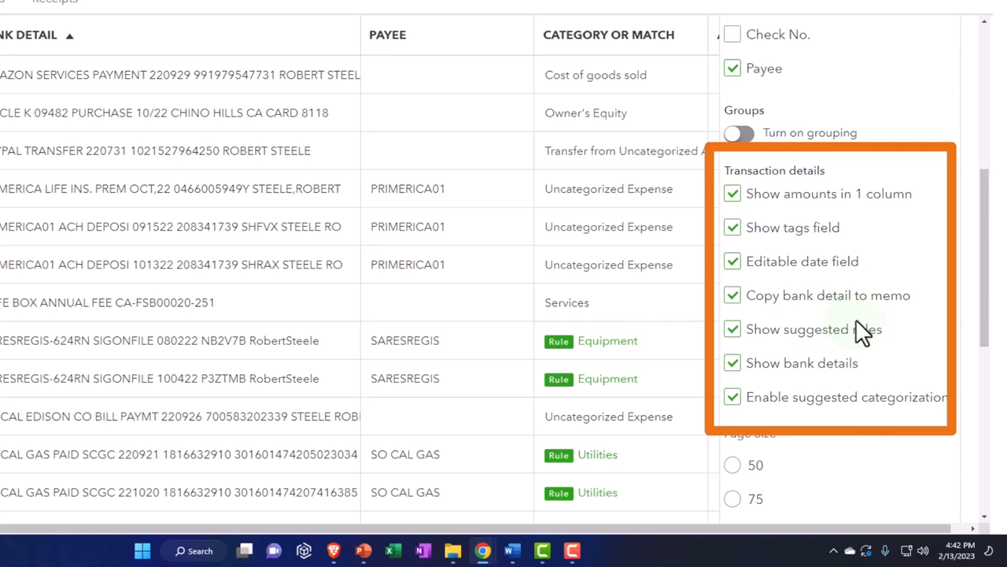
mouse_move(826, 390)
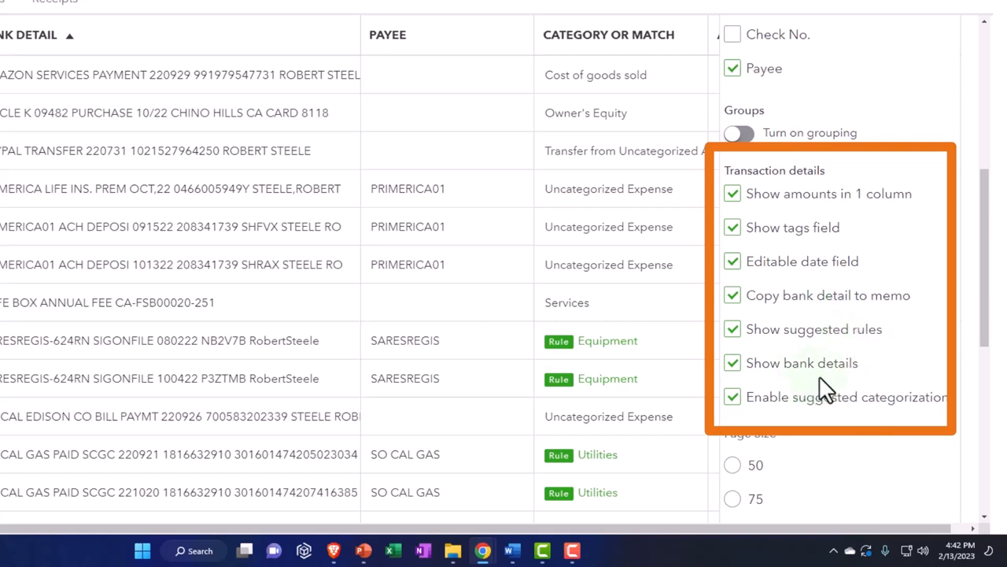
Step: Toggle Show bank details off to preview descriptions, then back on for full bank detail
left_click(732, 362)
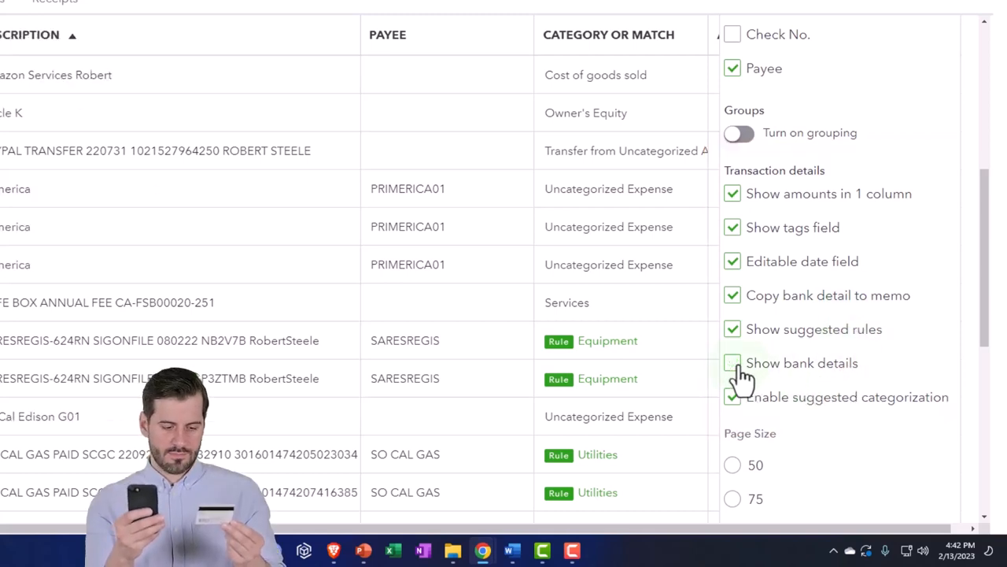
left_click(732, 363)
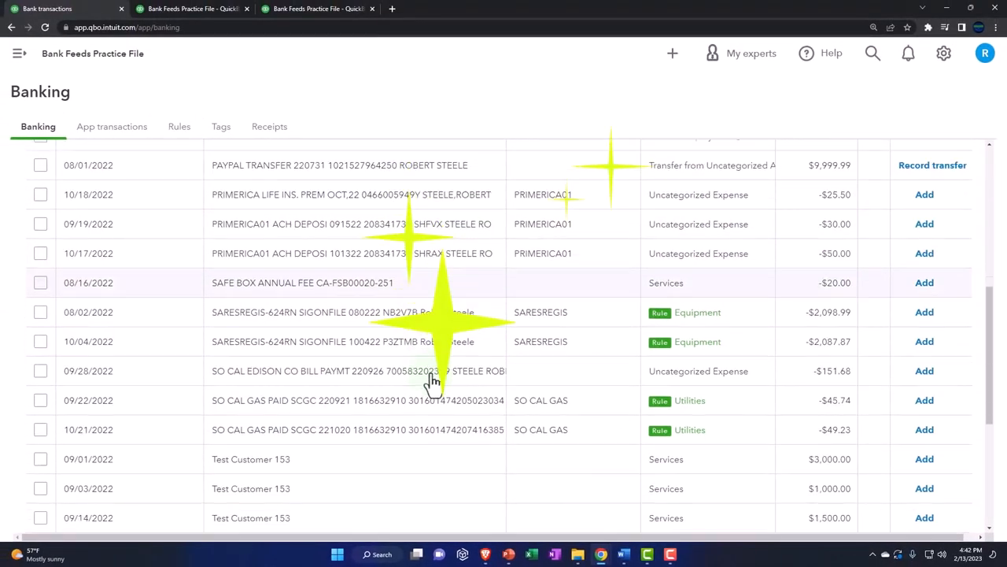
scroll("down", 3)
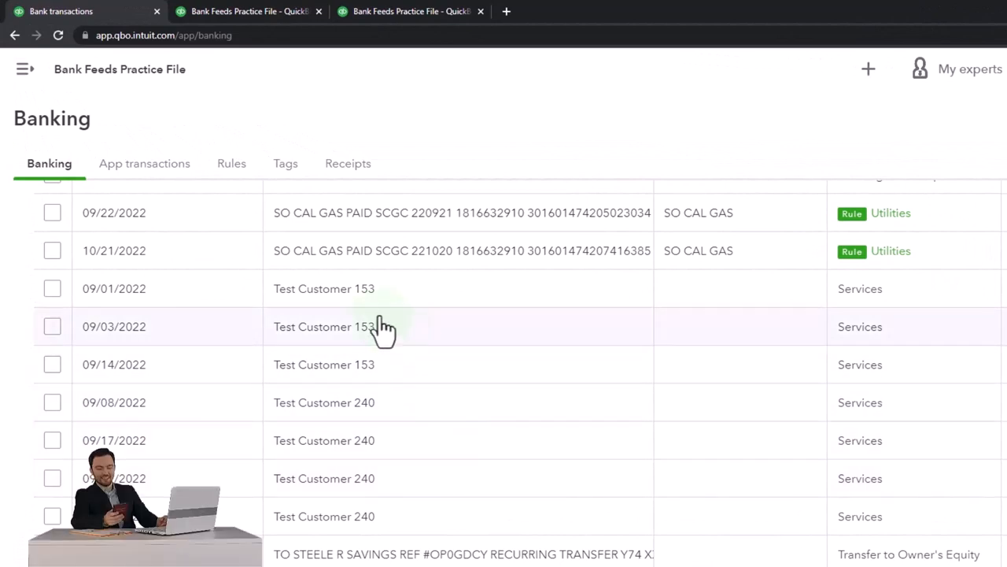
mouse_move(370, 425)
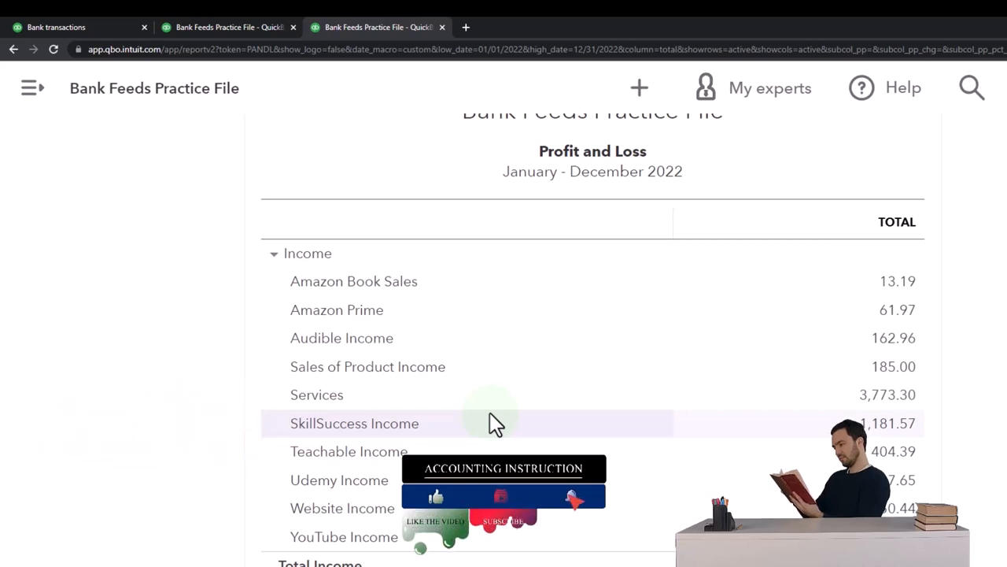
mouse_move(496, 441)
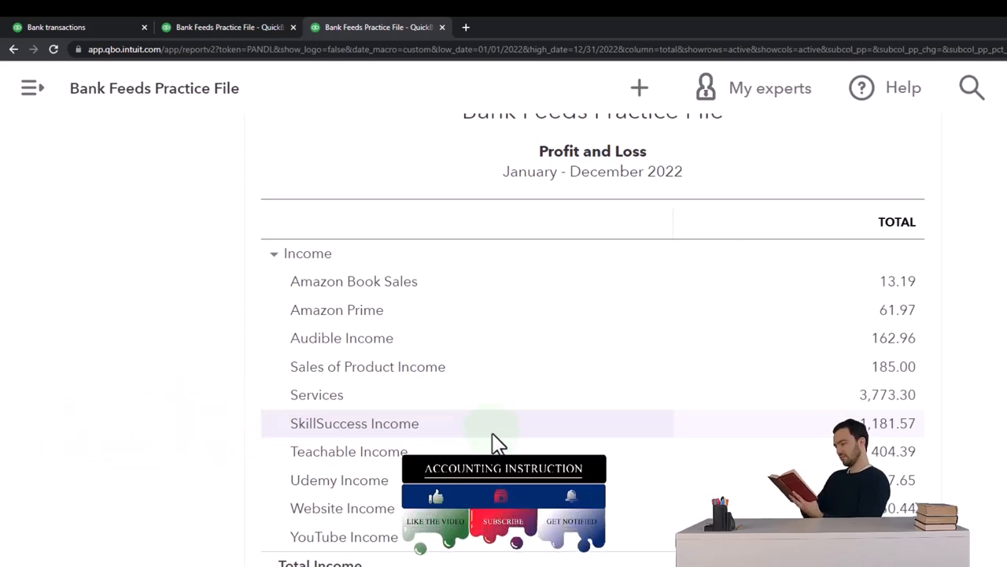
mouse_move(492, 437)
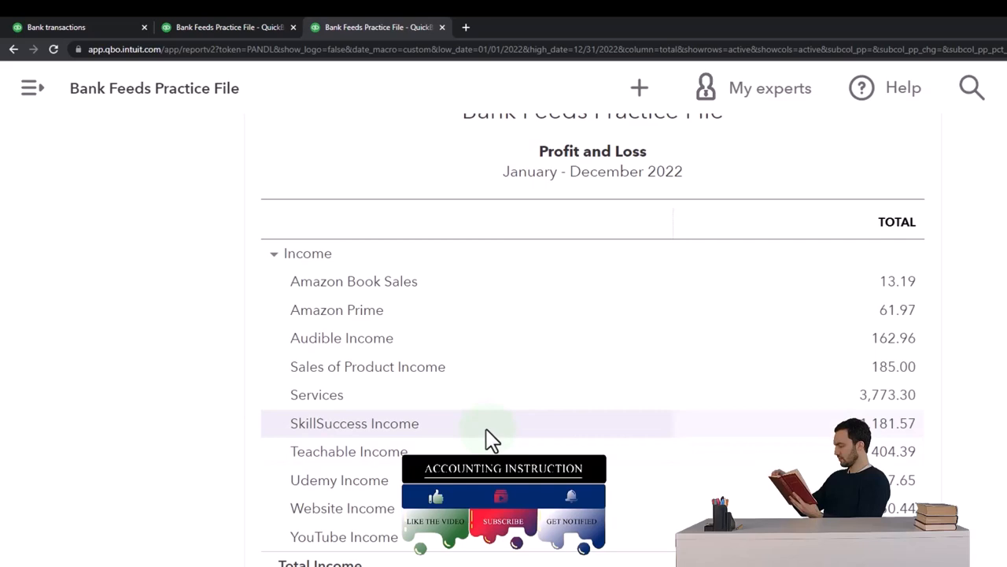